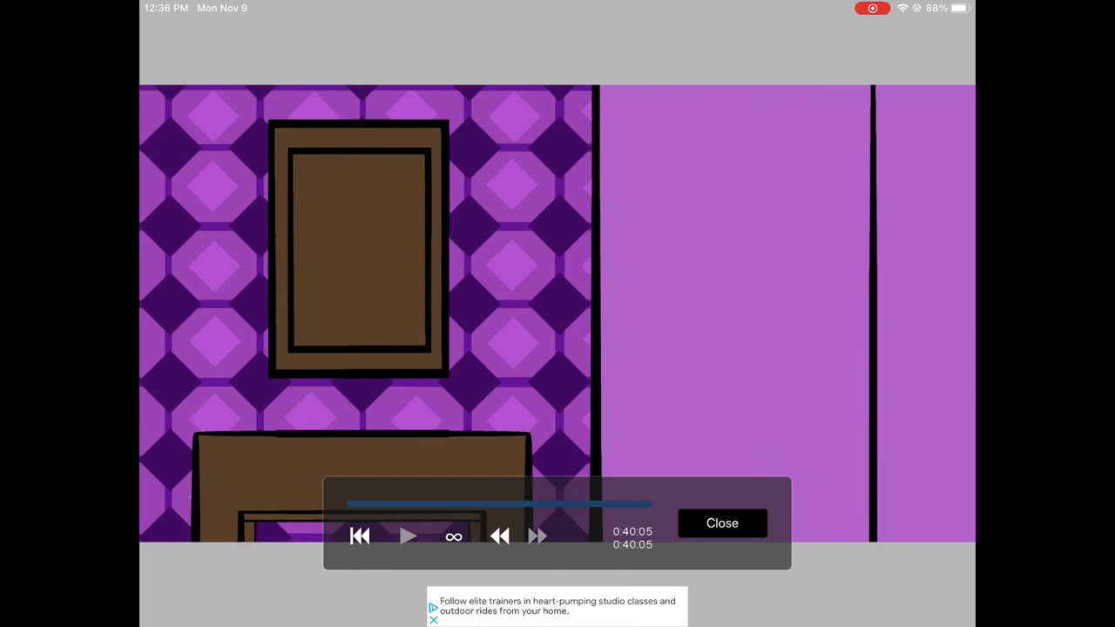
- Rewind the time-lapse to the start and play the room and upside-down character build-up
click(409, 535)
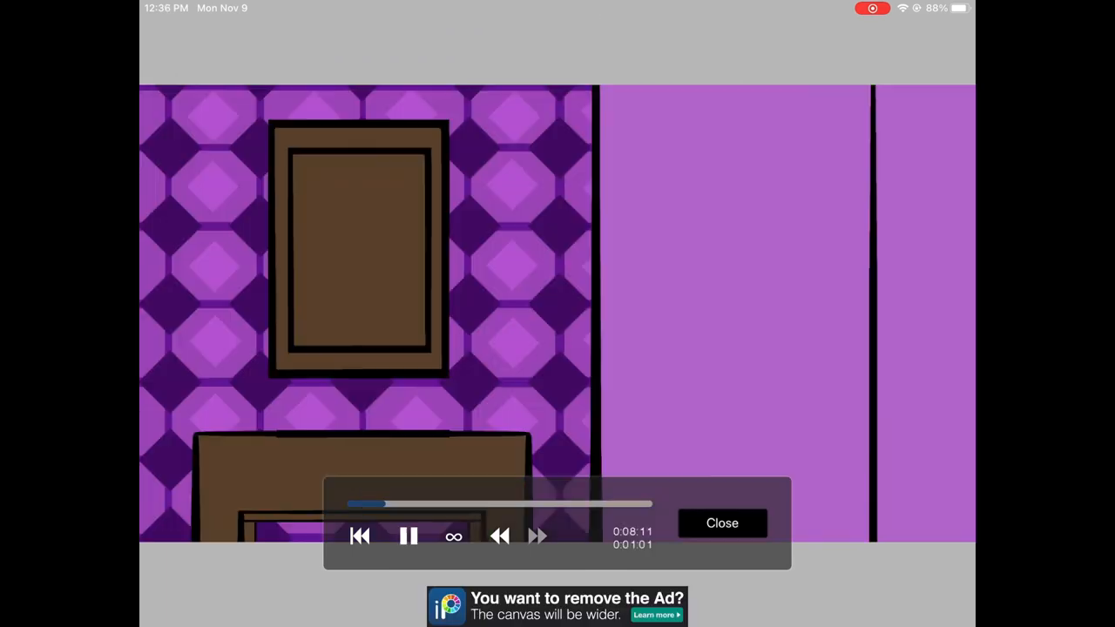
click(722, 523)
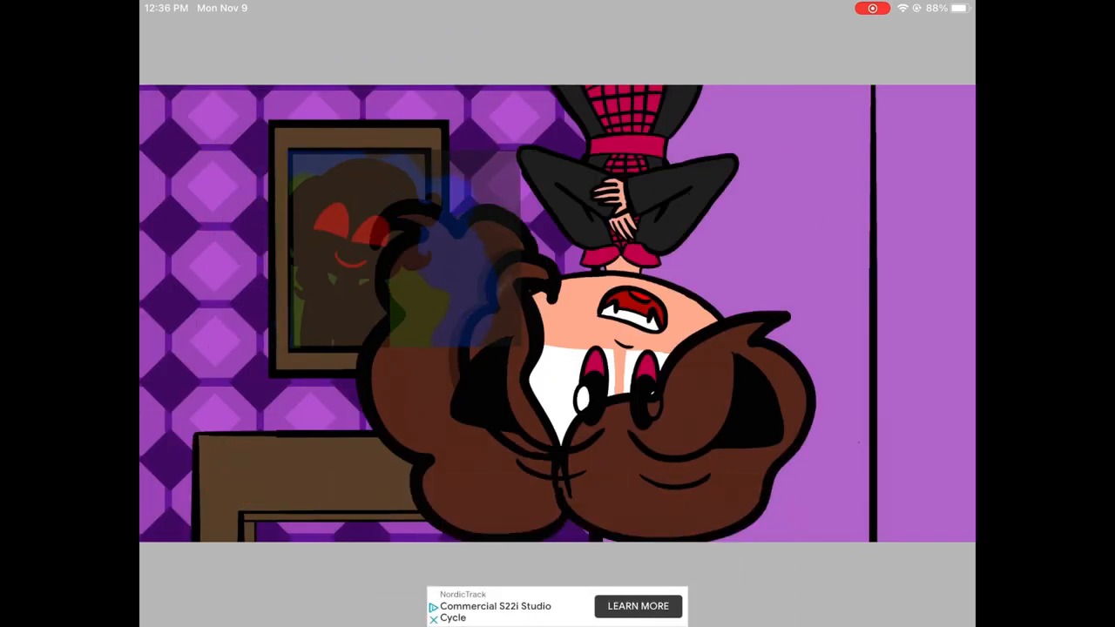